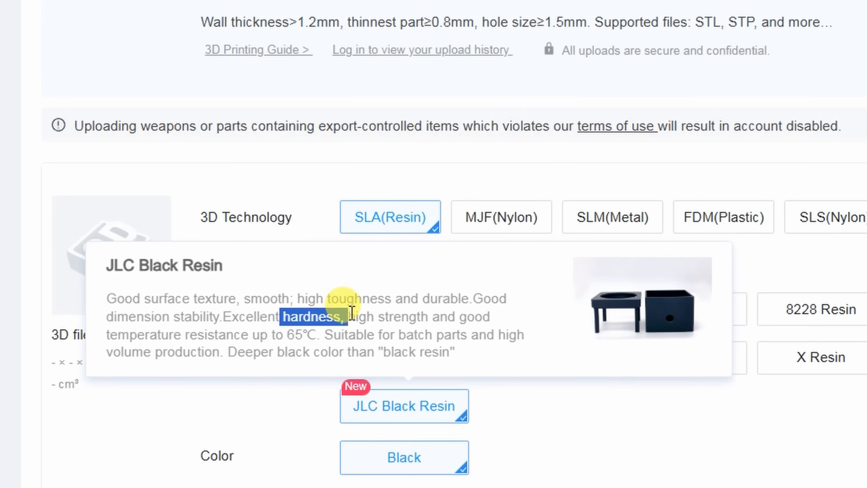
Switch the quote's 3D technology from SLA resin to SLS nylon with 3201PA-F Nylon material
{"action": "left_click_drag", "start_coordinate": [352, 316], "coordinate": [323, 335]}
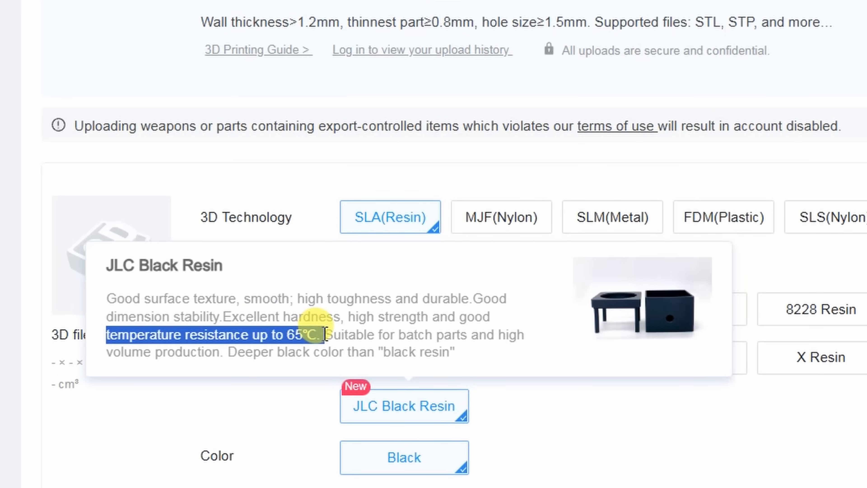
{"action": "left_click", "coordinate": [490, 300]}
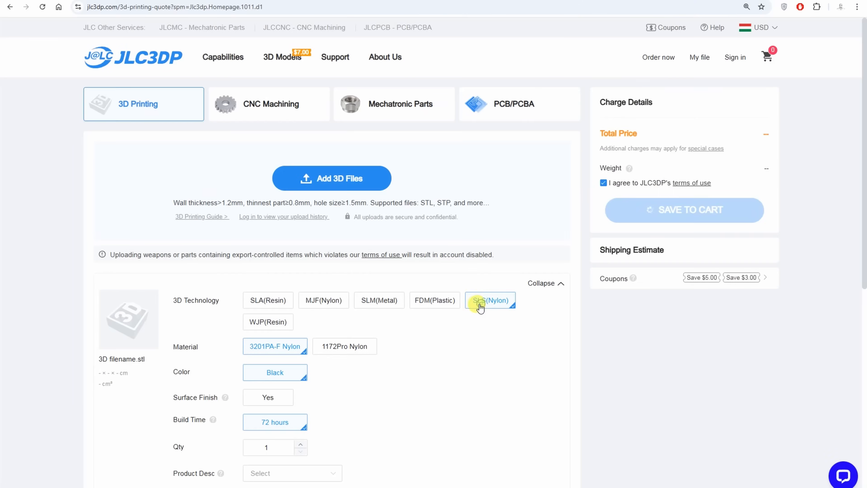